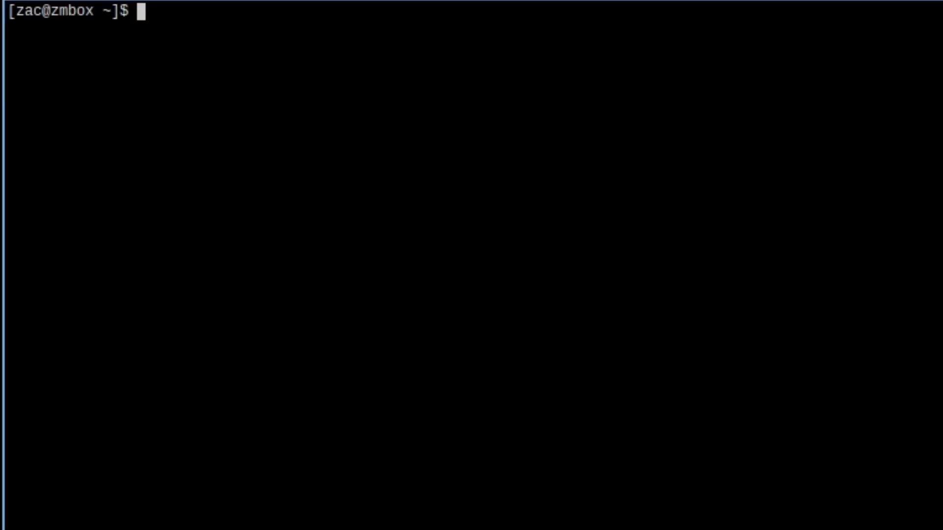
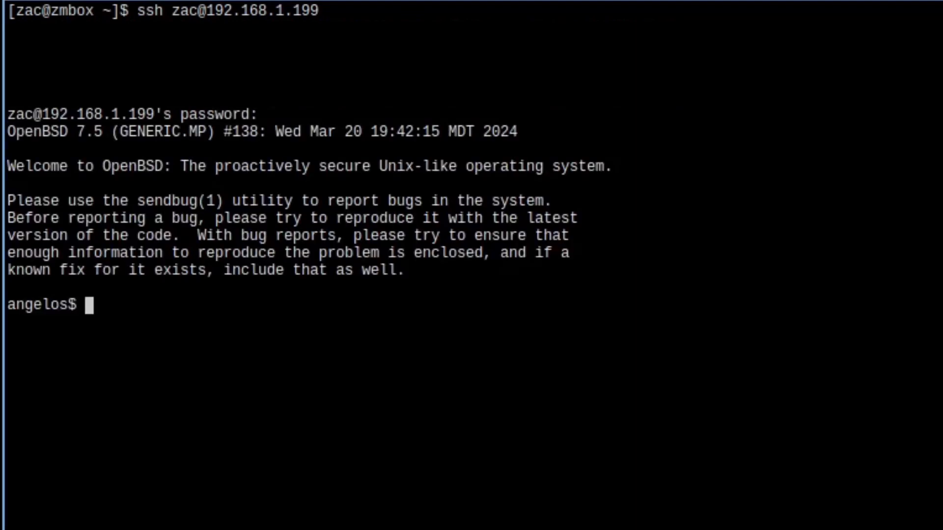
pyautogui.moveTo(109, 187)
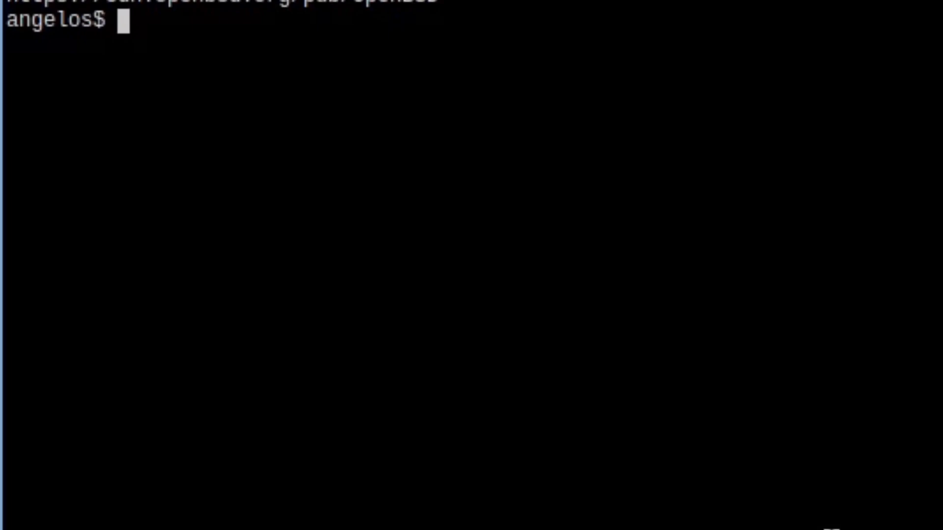
pyautogui.write('pkg_info')
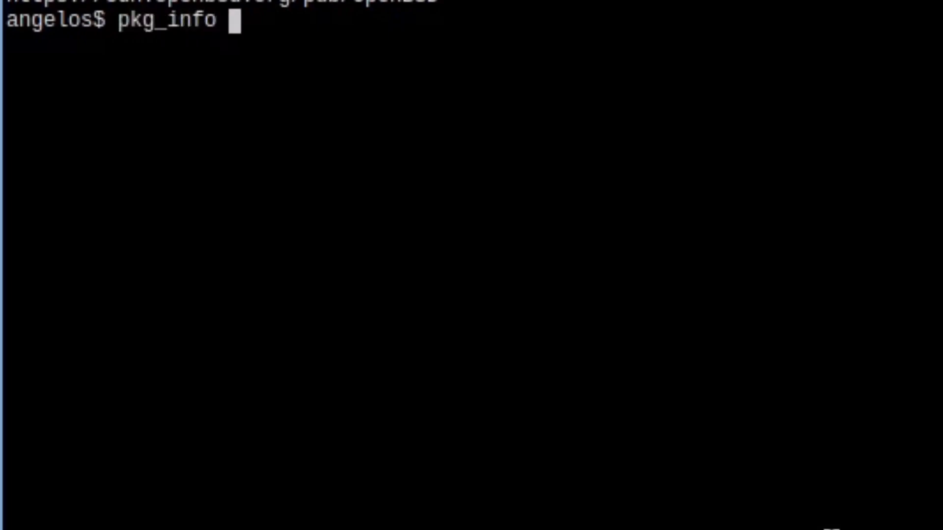
pyautogui.write('-Q caddy')
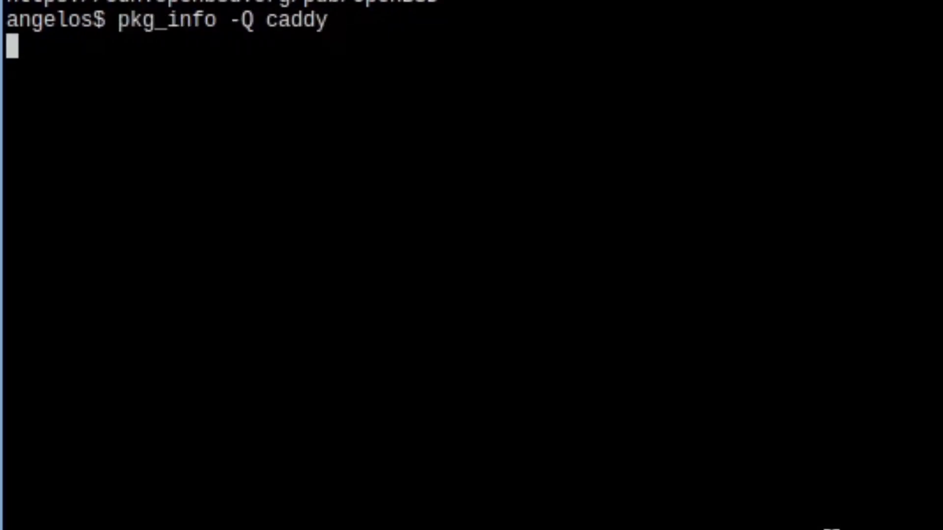
pyautogui.moveTo(388, 265)
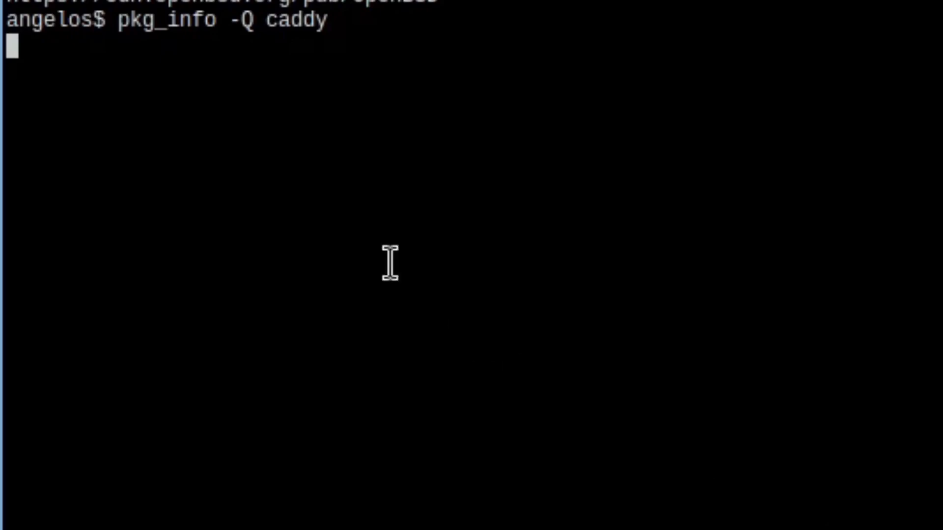
pyautogui.moveTo(316, 174)
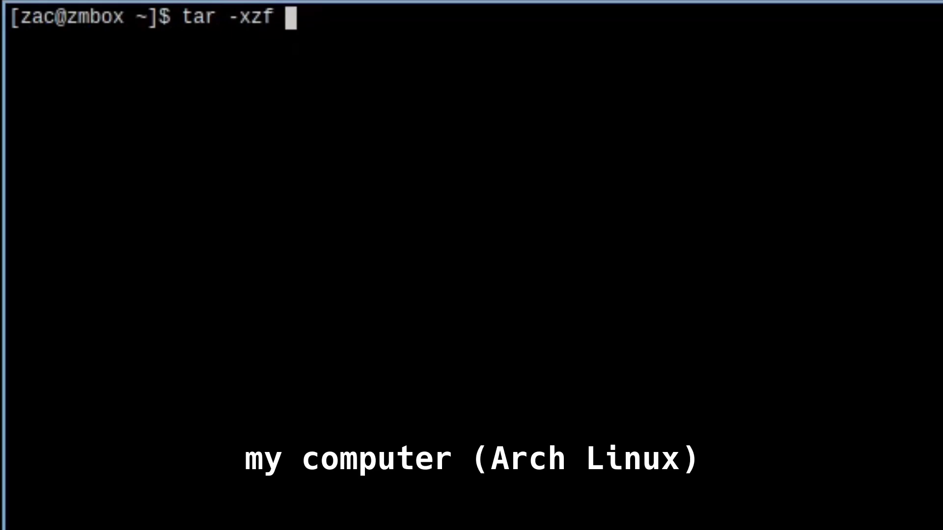
pyautogui.write('ports.tar.gz')
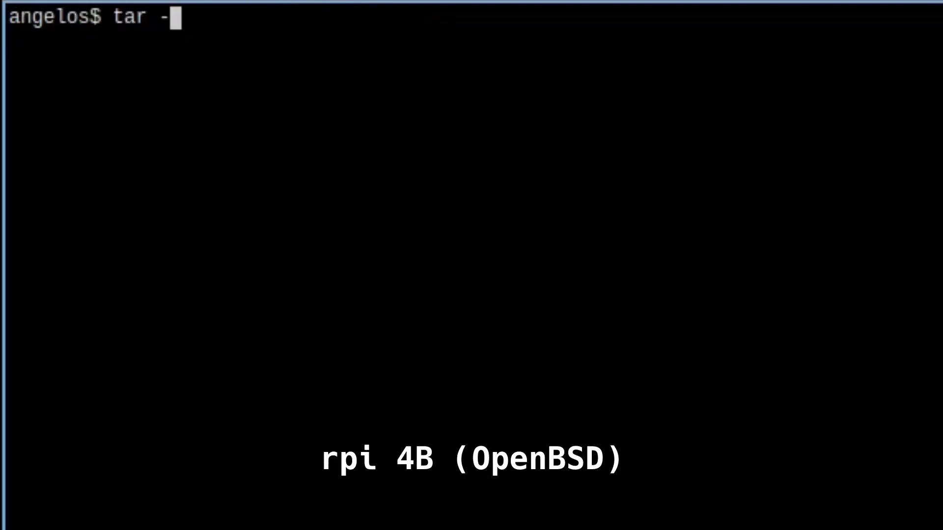
pyautogui.write('xzf ports.tar.gz')
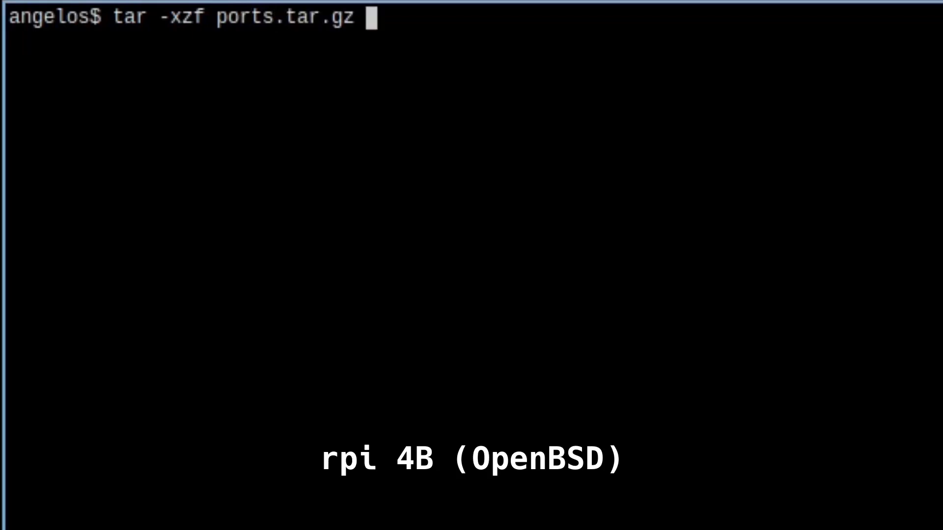